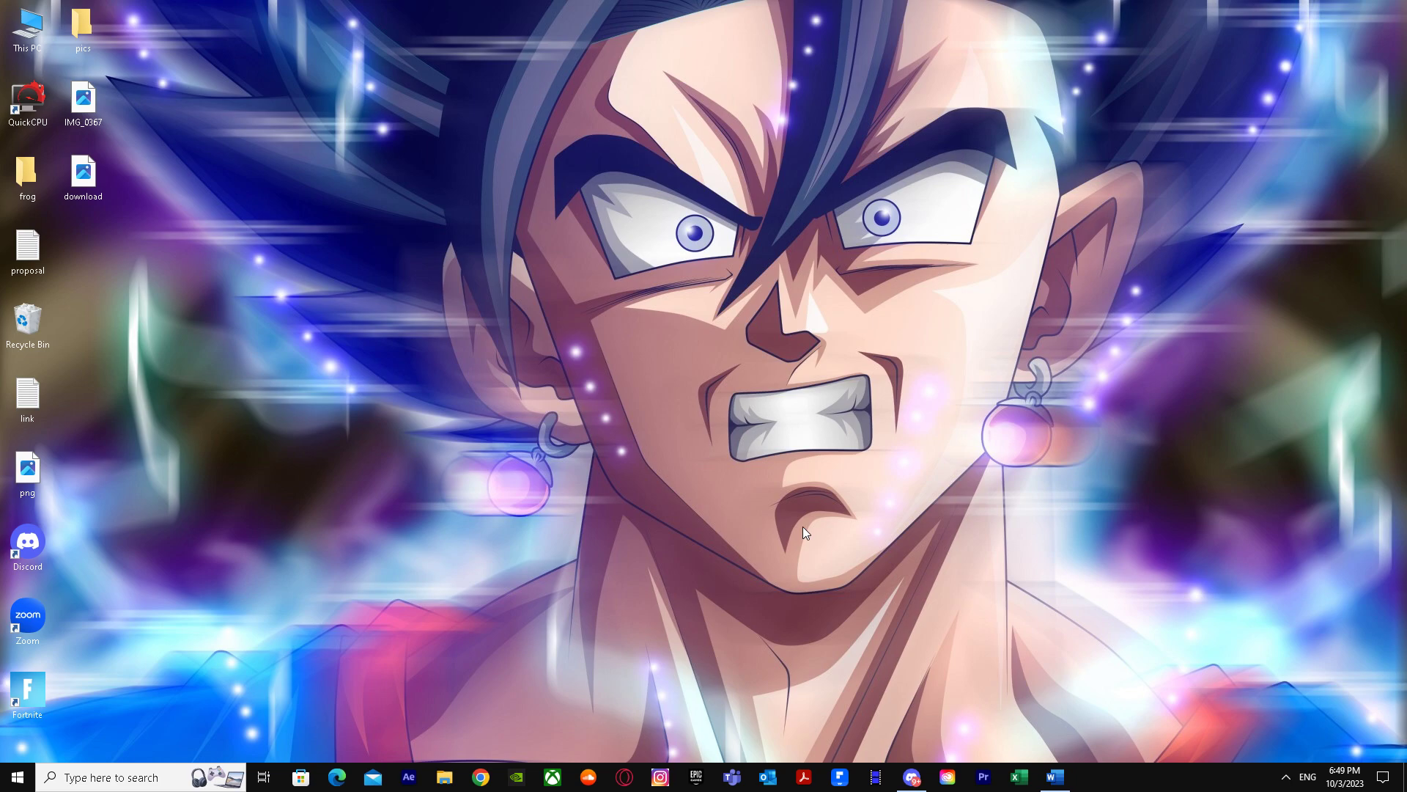
pyautogui.moveTo(811, 524)
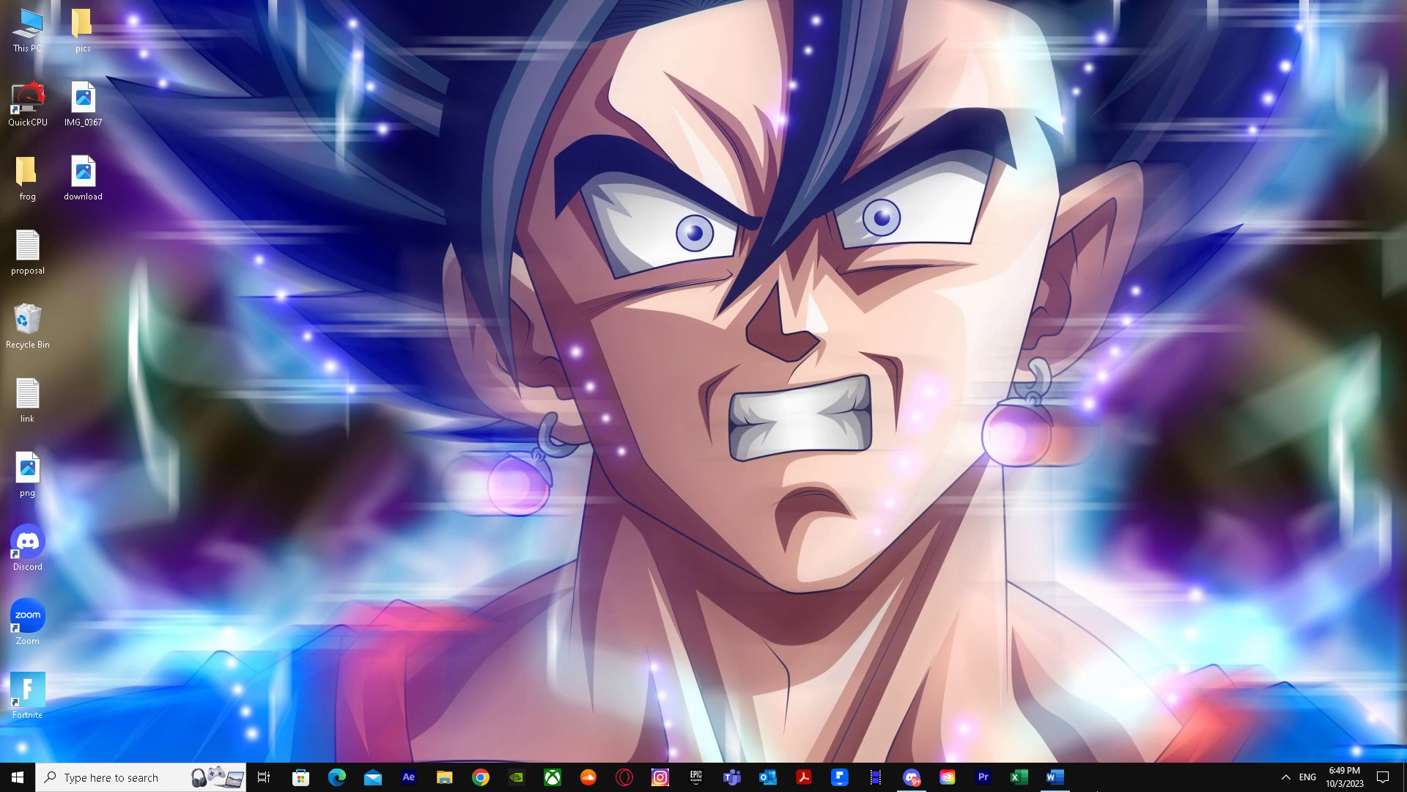
# Launch Word with a blank document and show the Popular Add-ins list.
pyautogui.click(1053, 777)
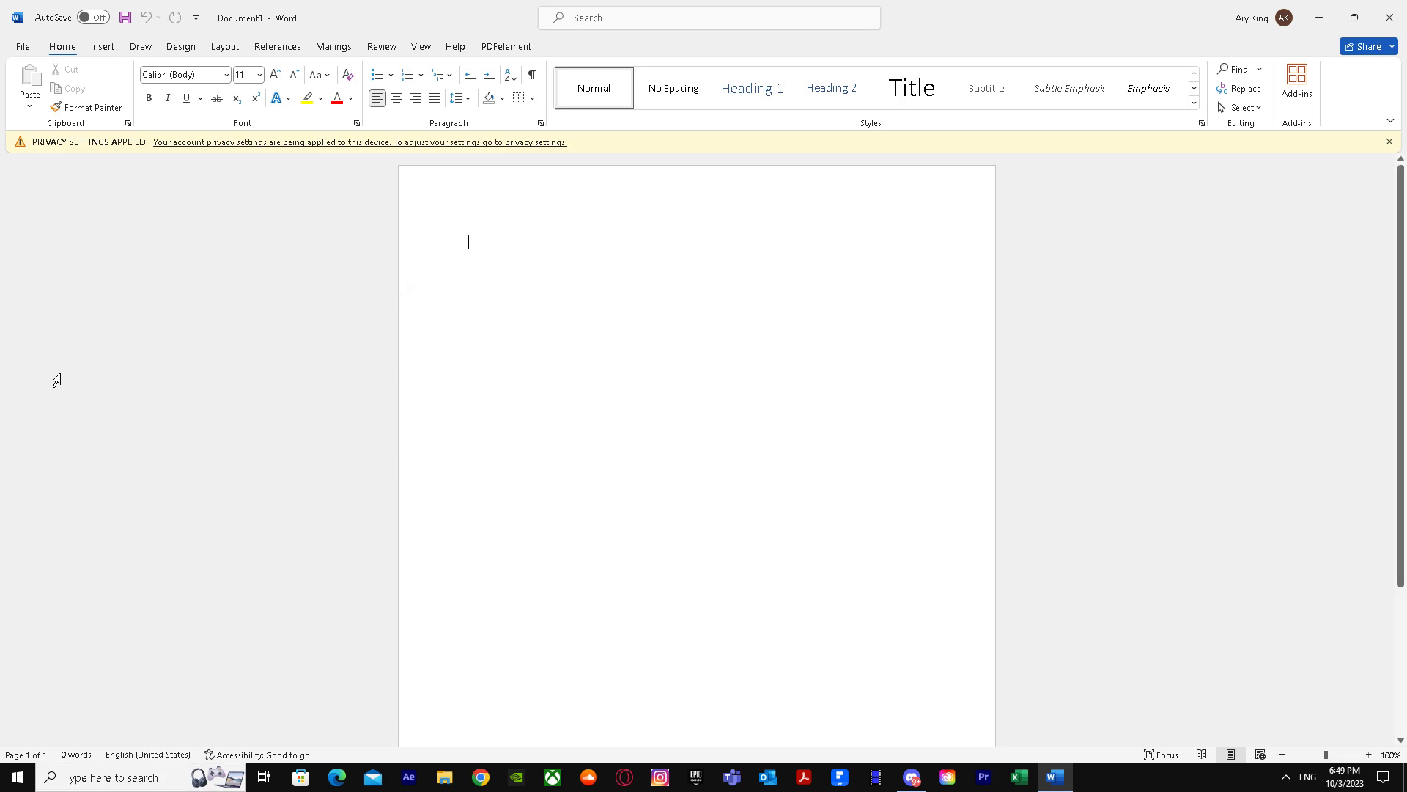
pyautogui.moveTo(160, 253)
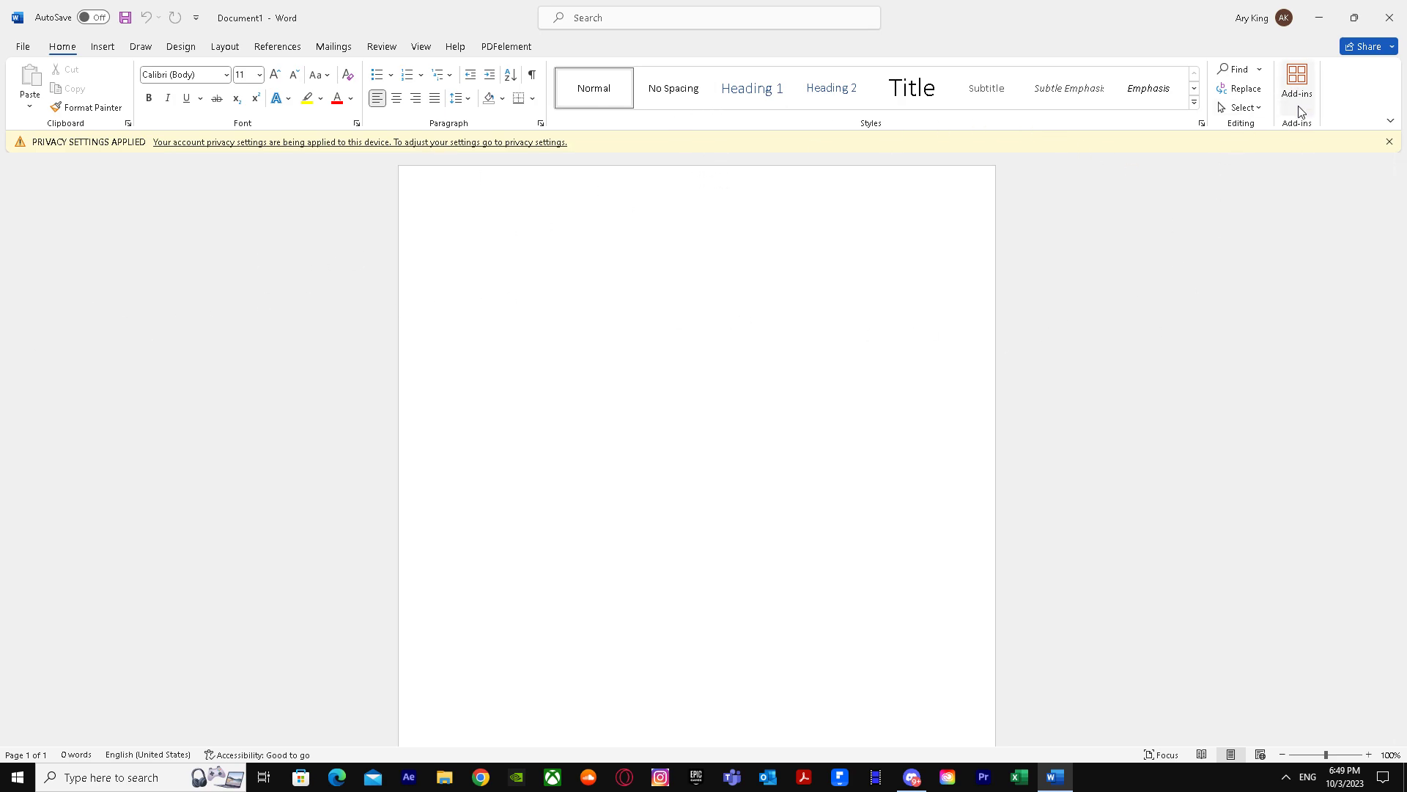
pyautogui.moveTo(1296, 84)
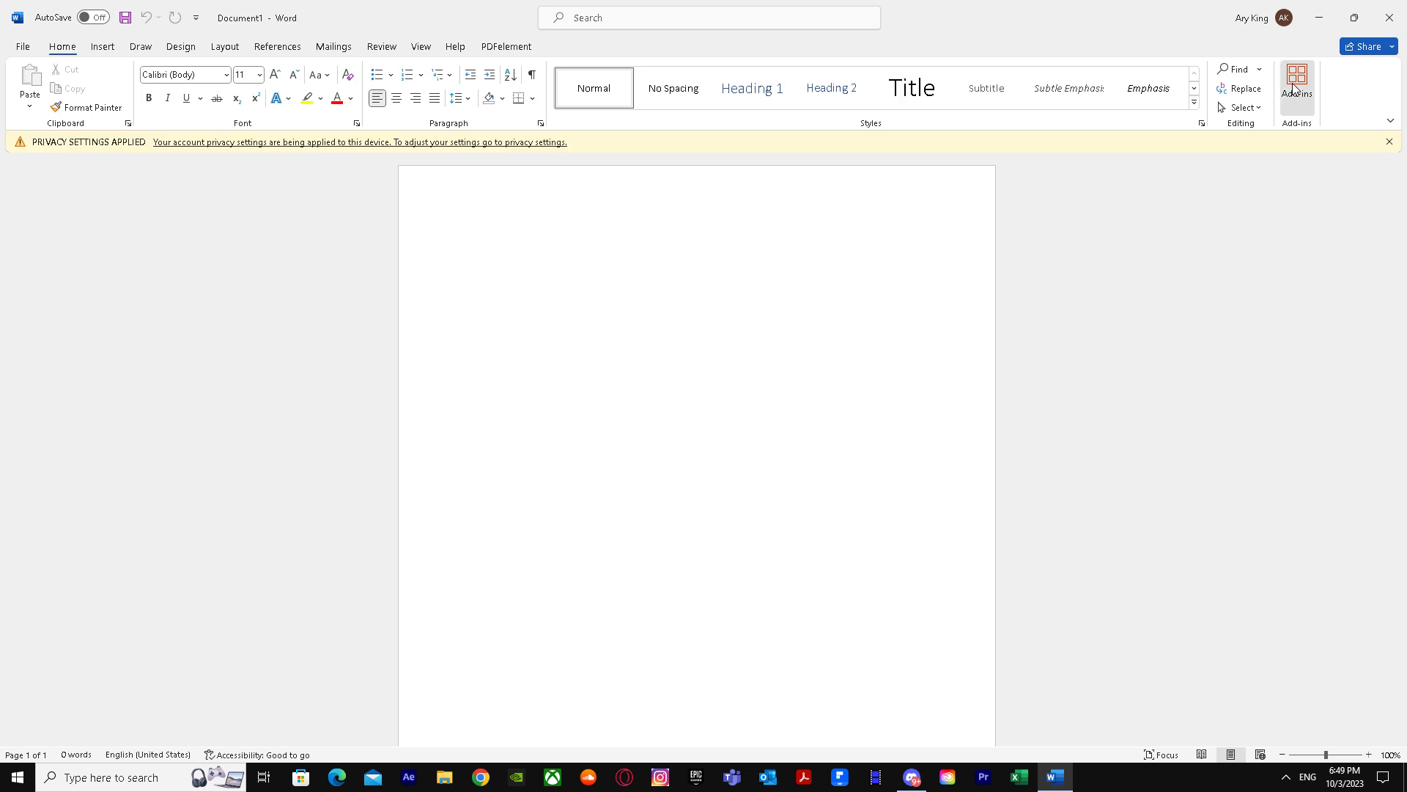
pyautogui.click(1296, 80)
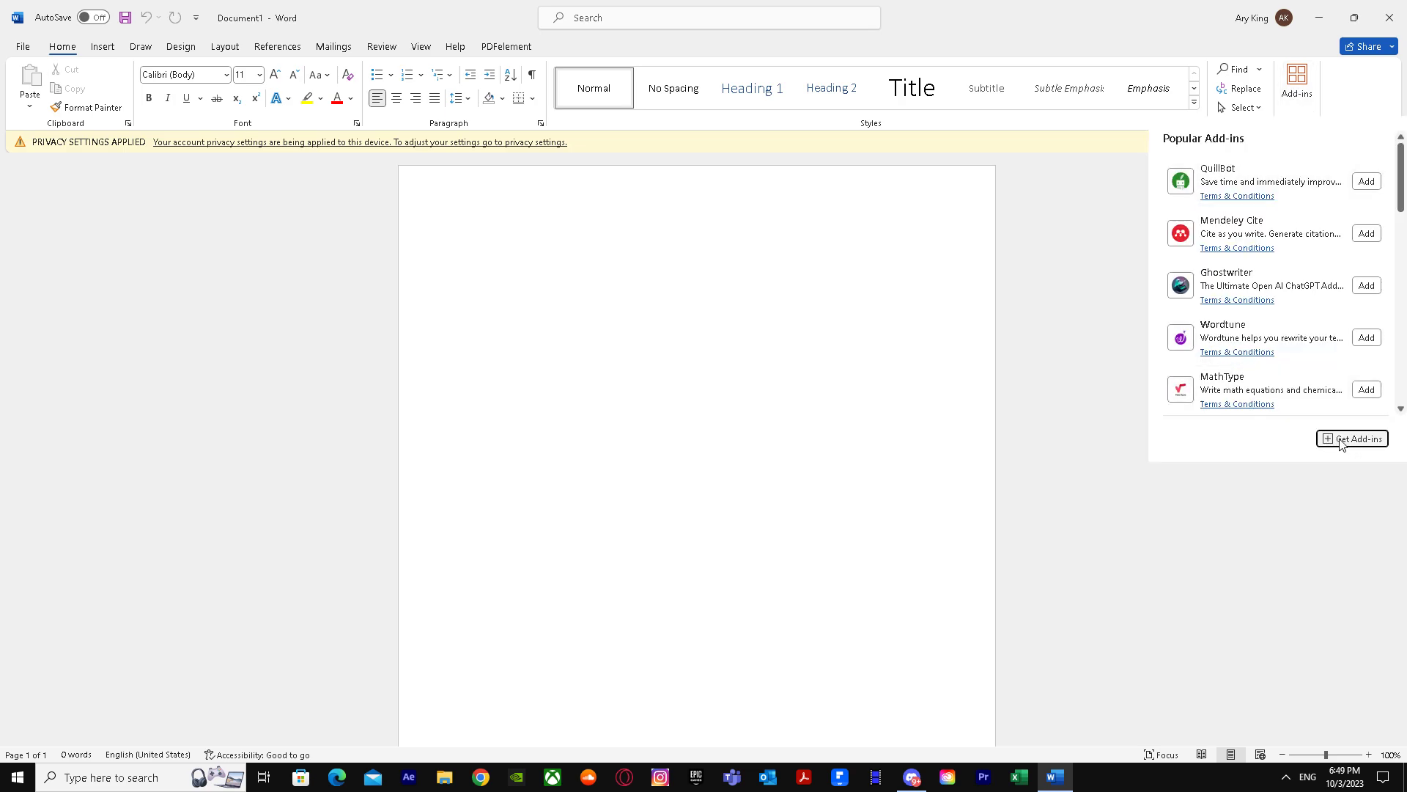
# Search the Office add-in store for 'open ai' and bring up Spellbook's details page.
pyautogui.click(1354, 439)
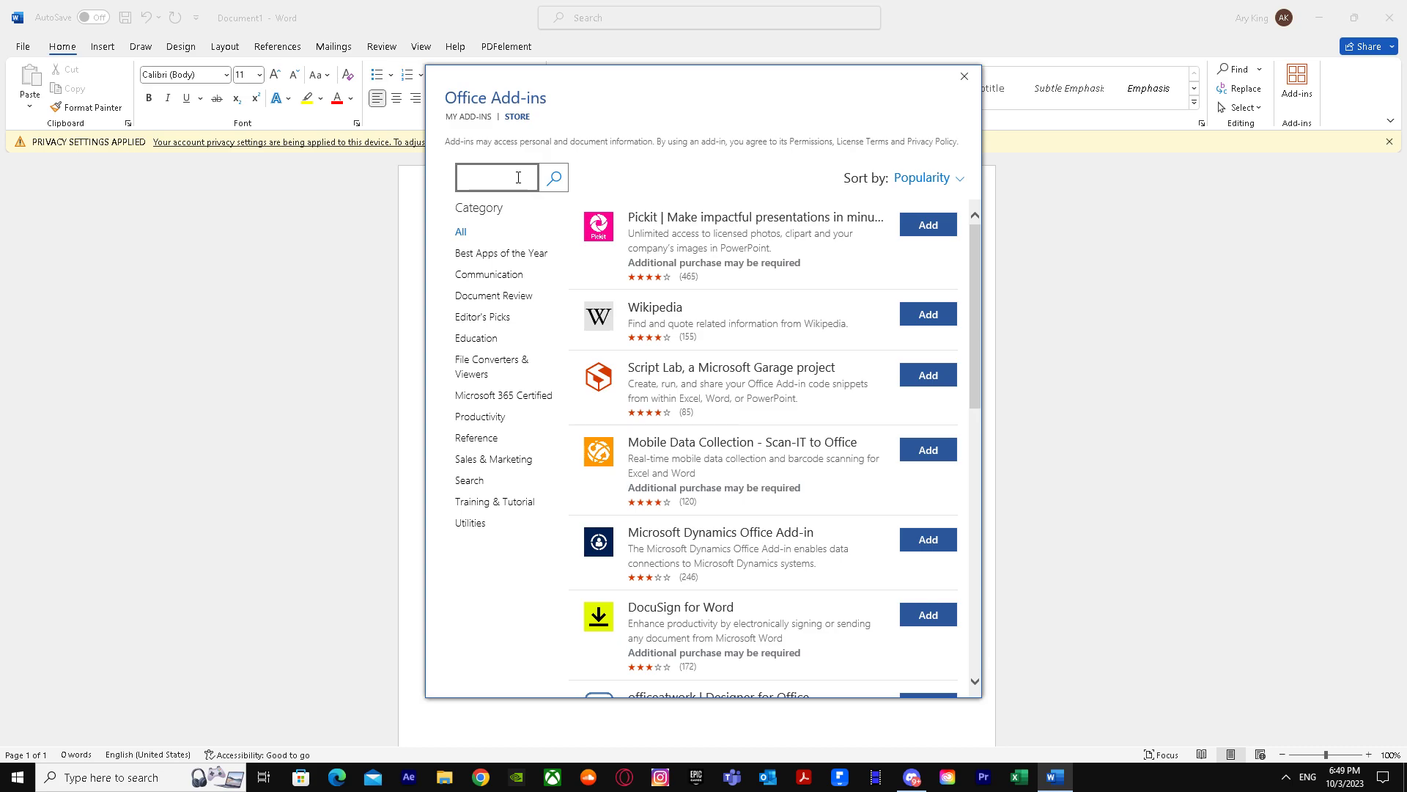
pyautogui.write('open ai')
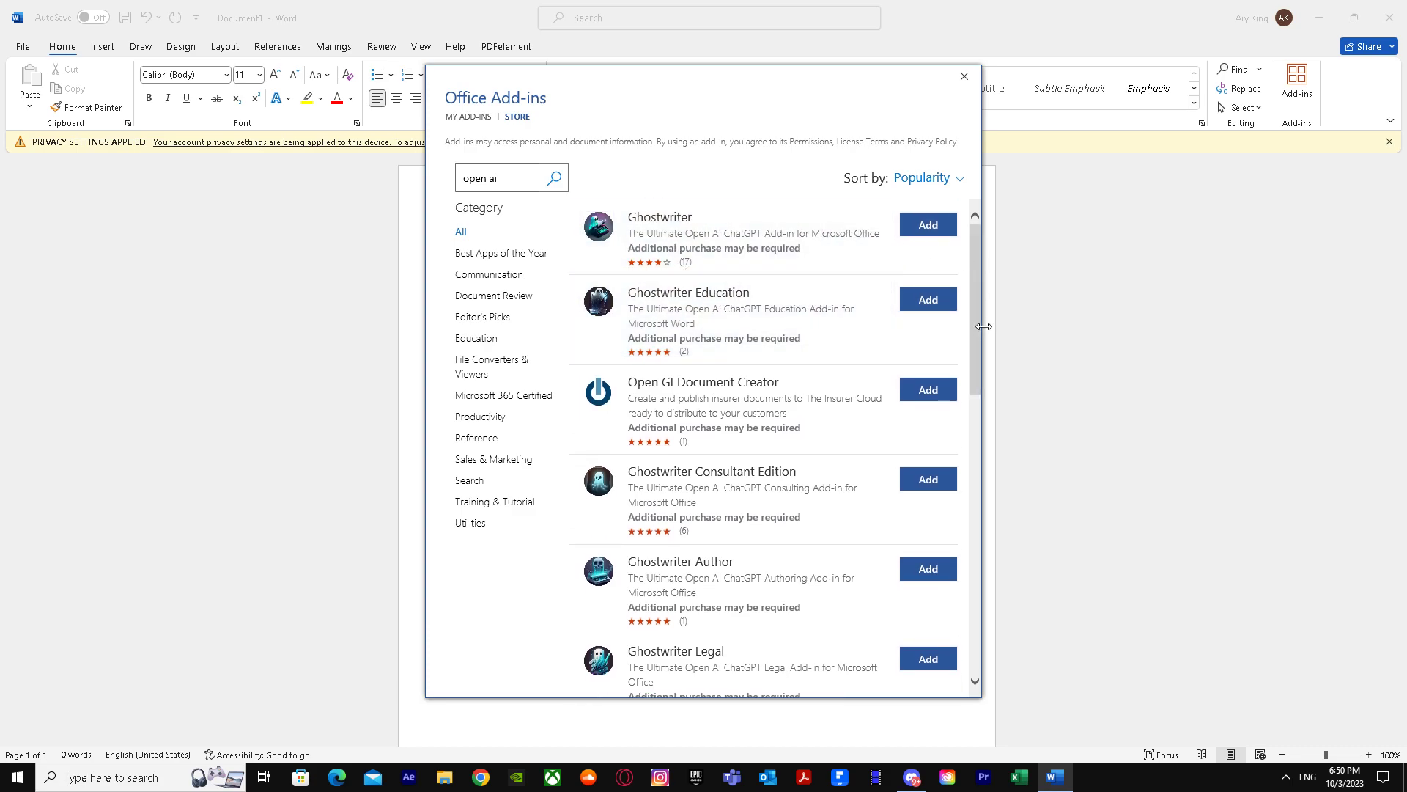
pyautogui.scroll(-3)
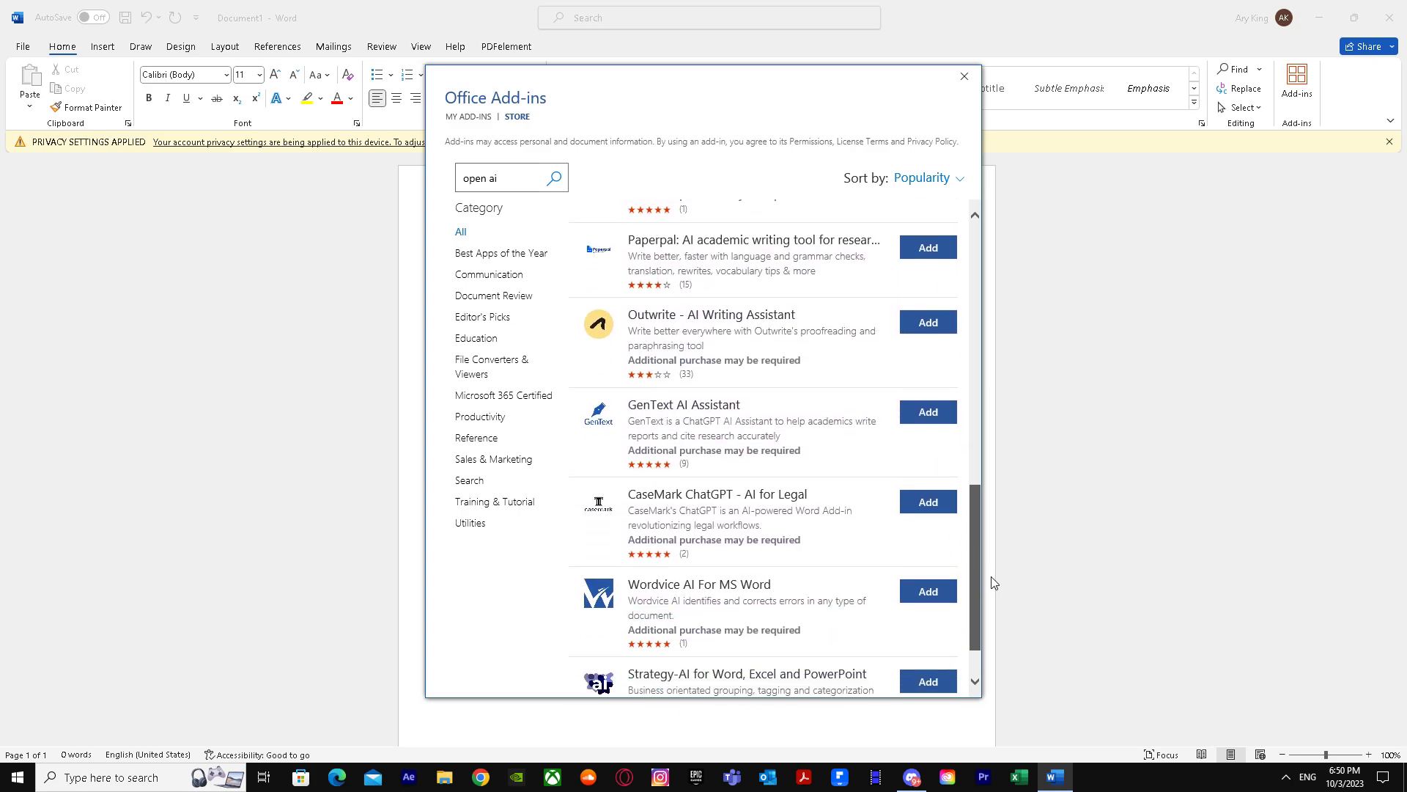
pyautogui.scroll(-3)
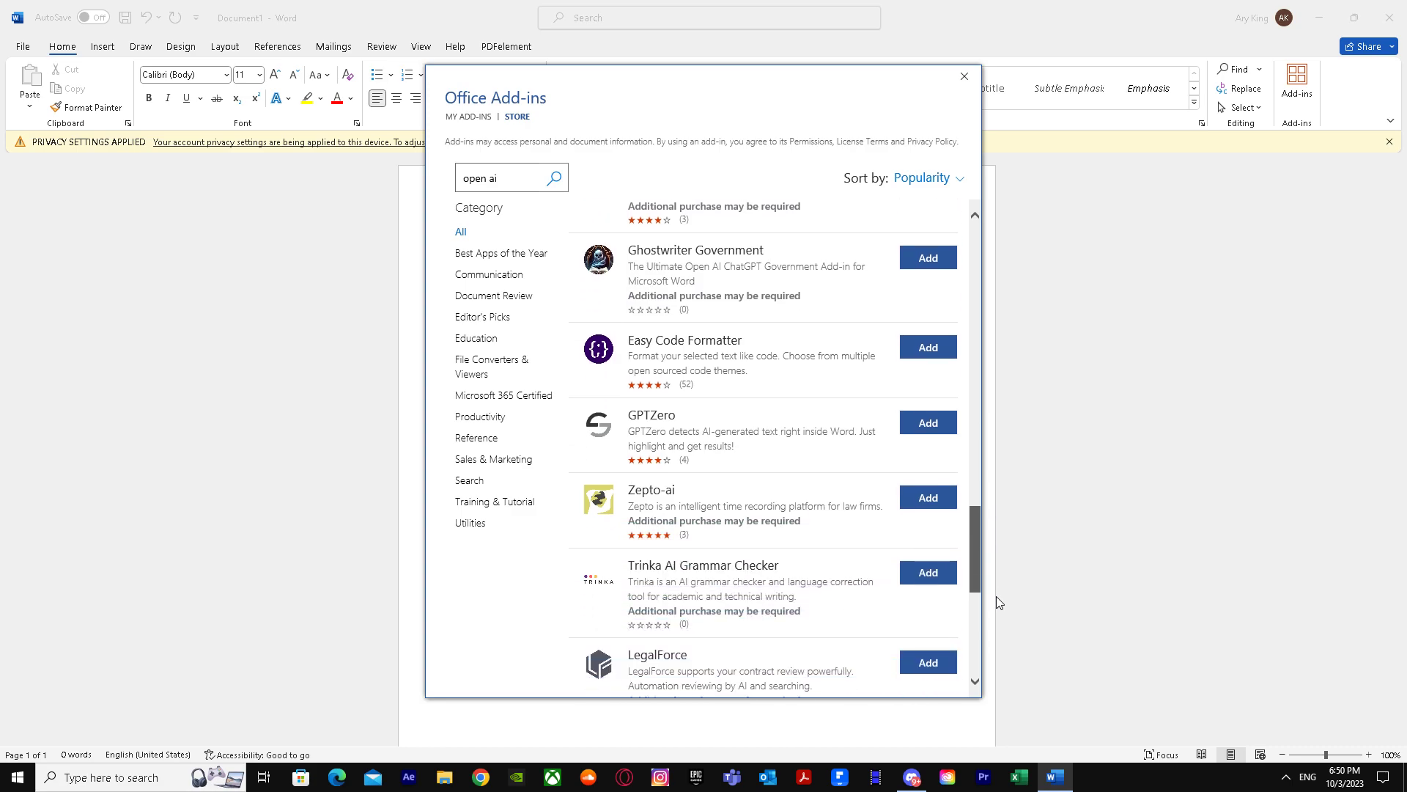
pyautogui.scroll(-3)
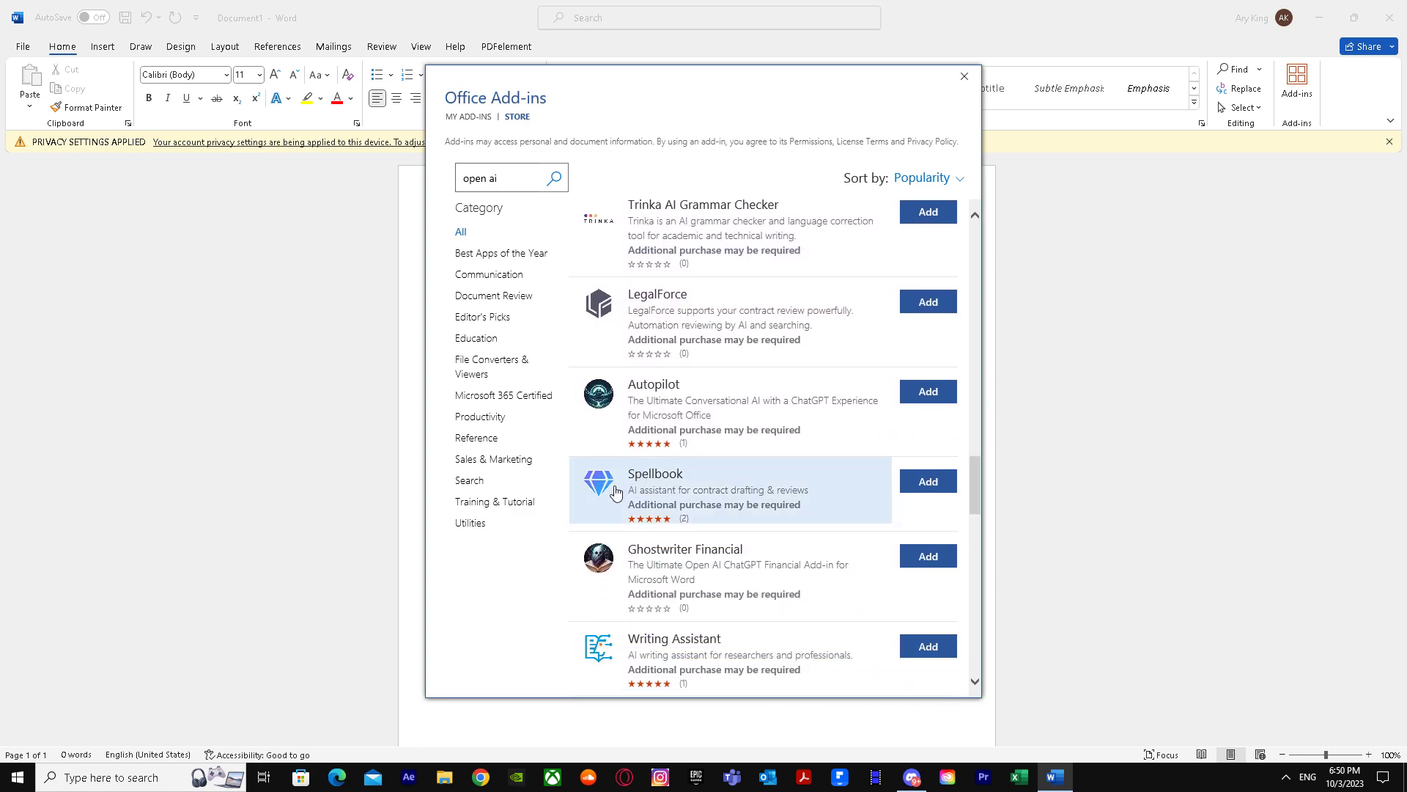
pyautogui.click(655, 473)
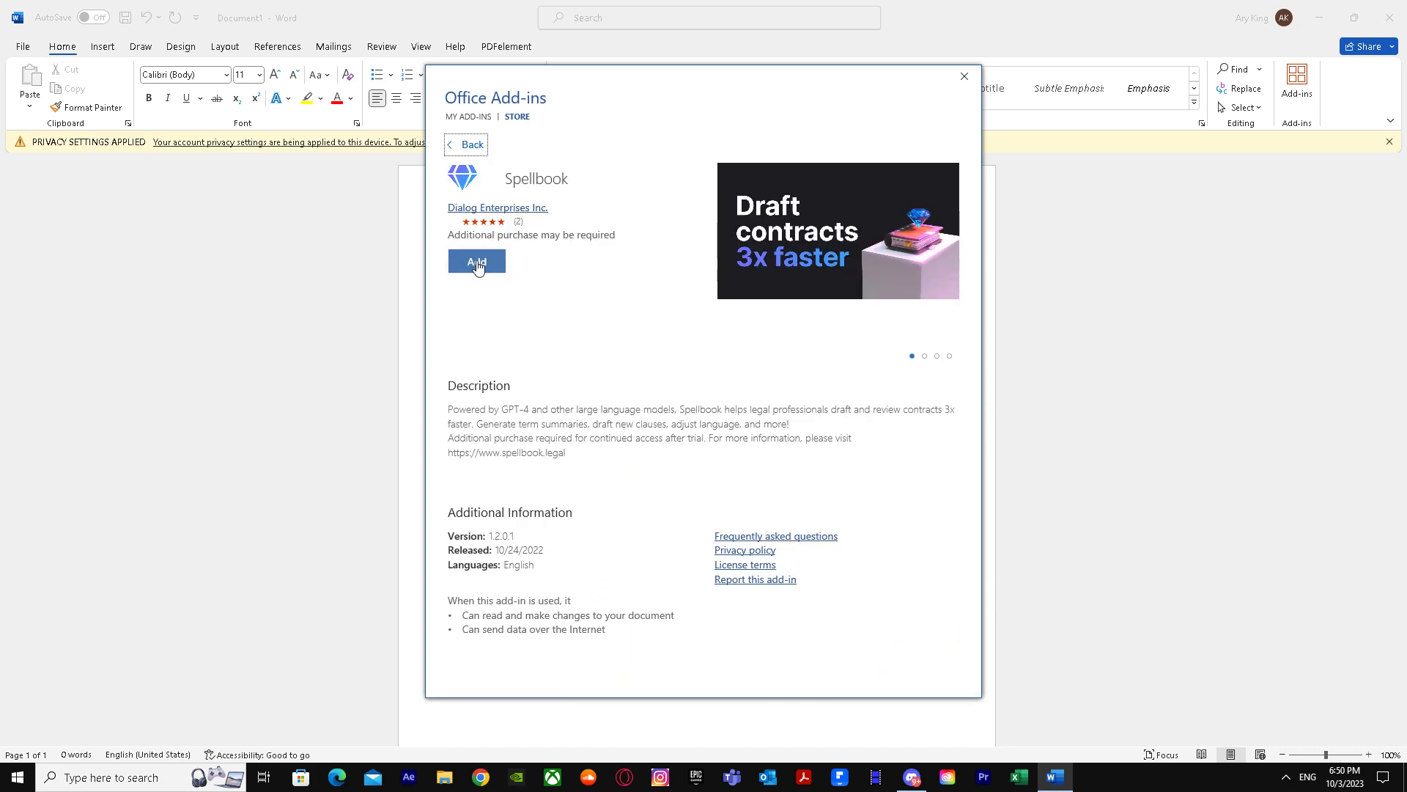
# Add Spellbook to Word so its welcome pane loads beside the document.
pyautogui.click(477, 261)
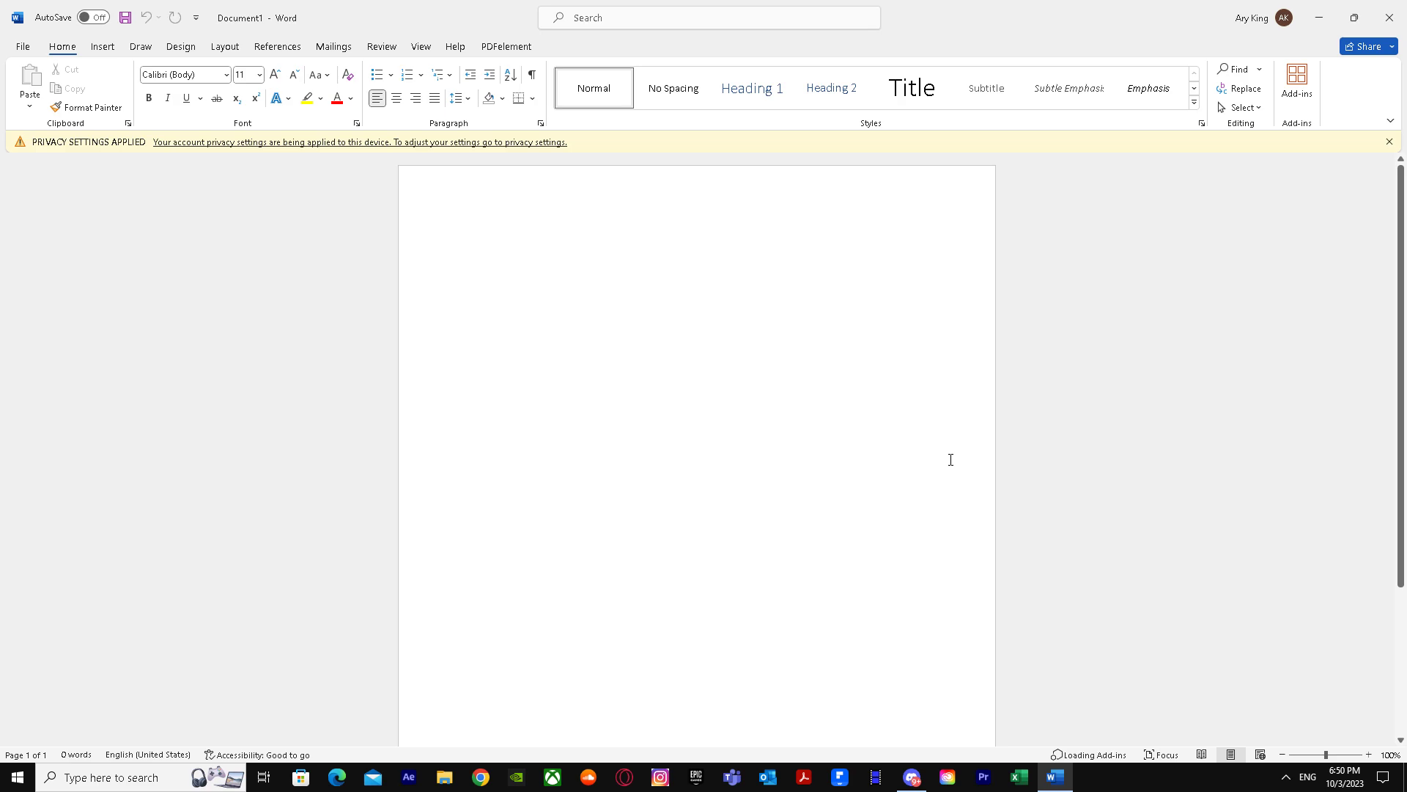
pyautogui.click(467, 242)
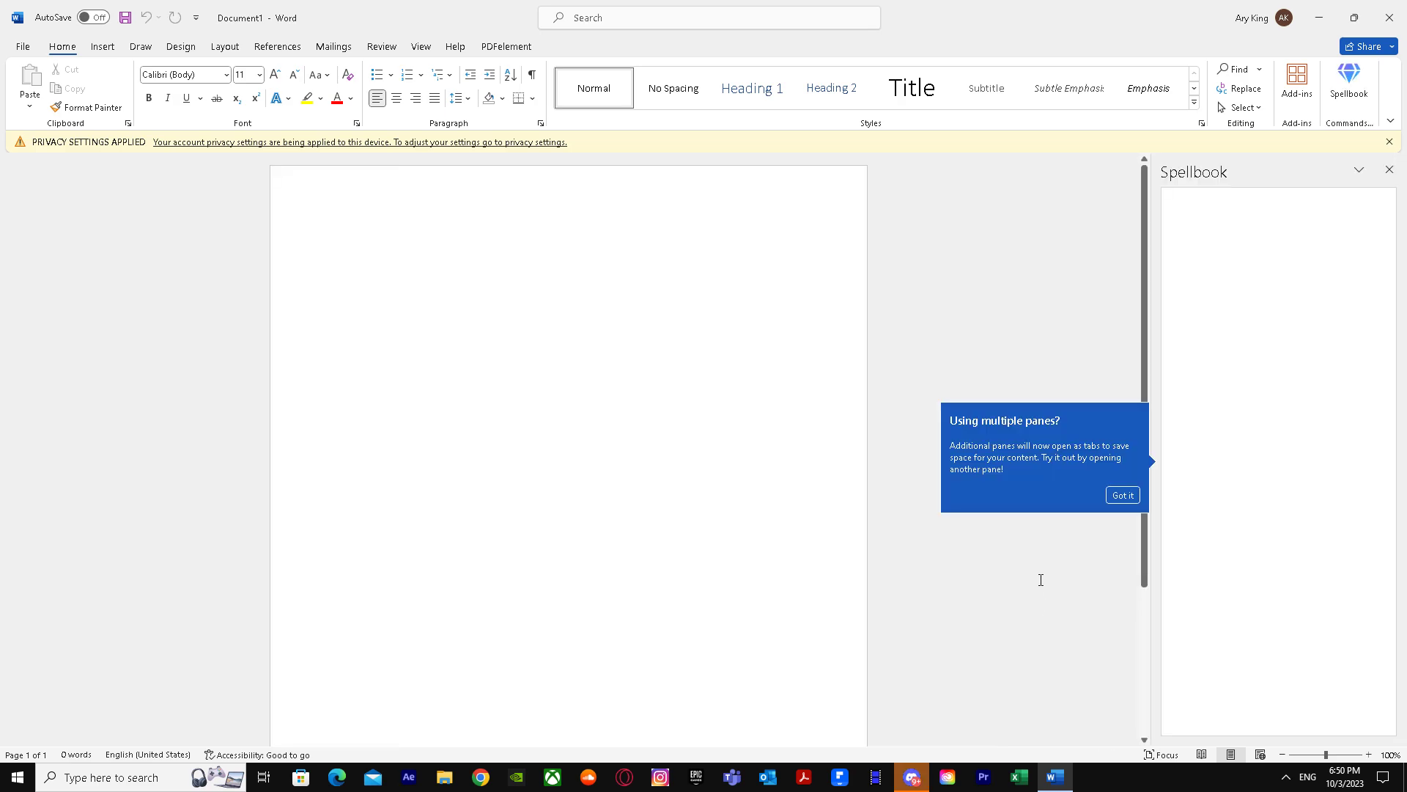
pyautogui.moveTo(1204, 526)
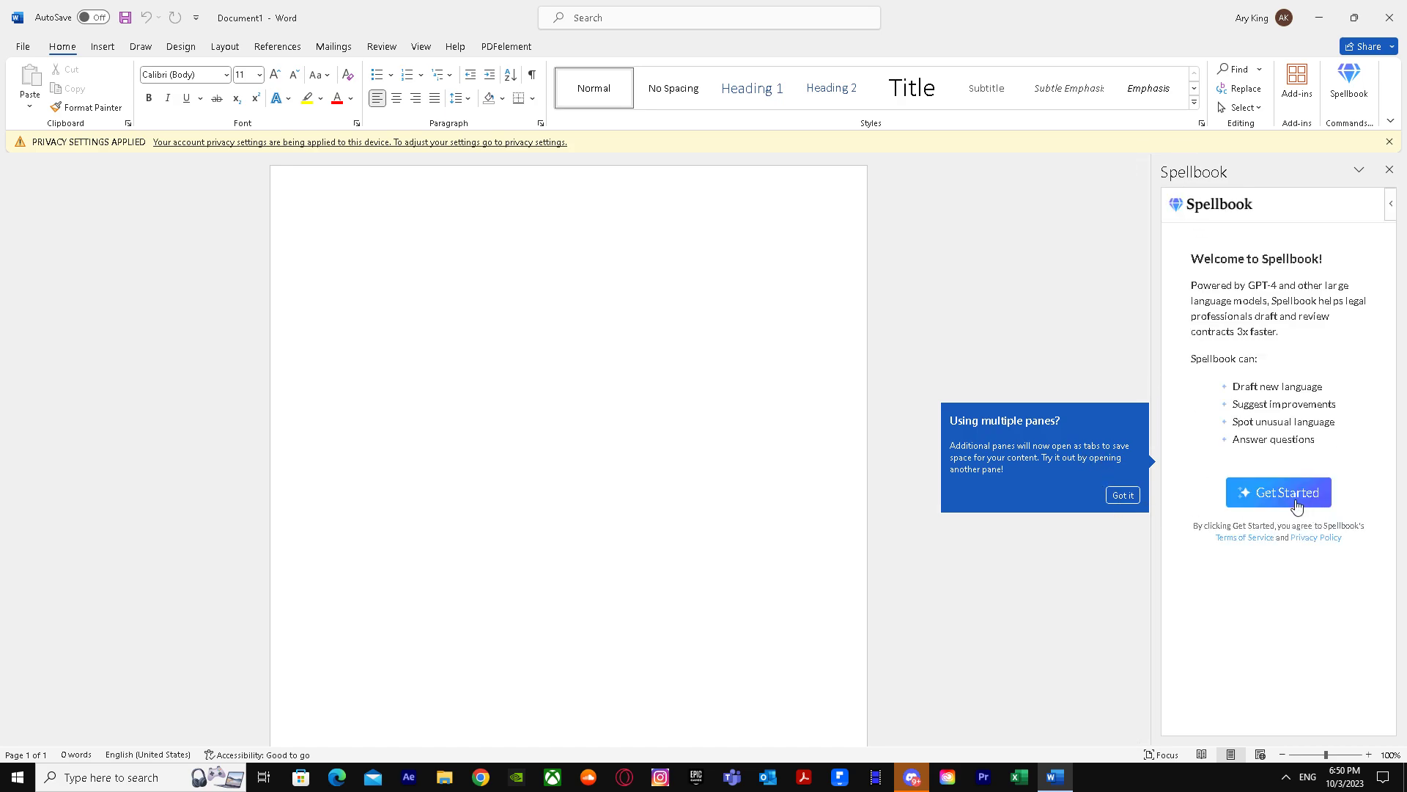
# Start Spellbook setup and accept its Microsoft account profile permissions.
pyautogui.click(1279, 492)
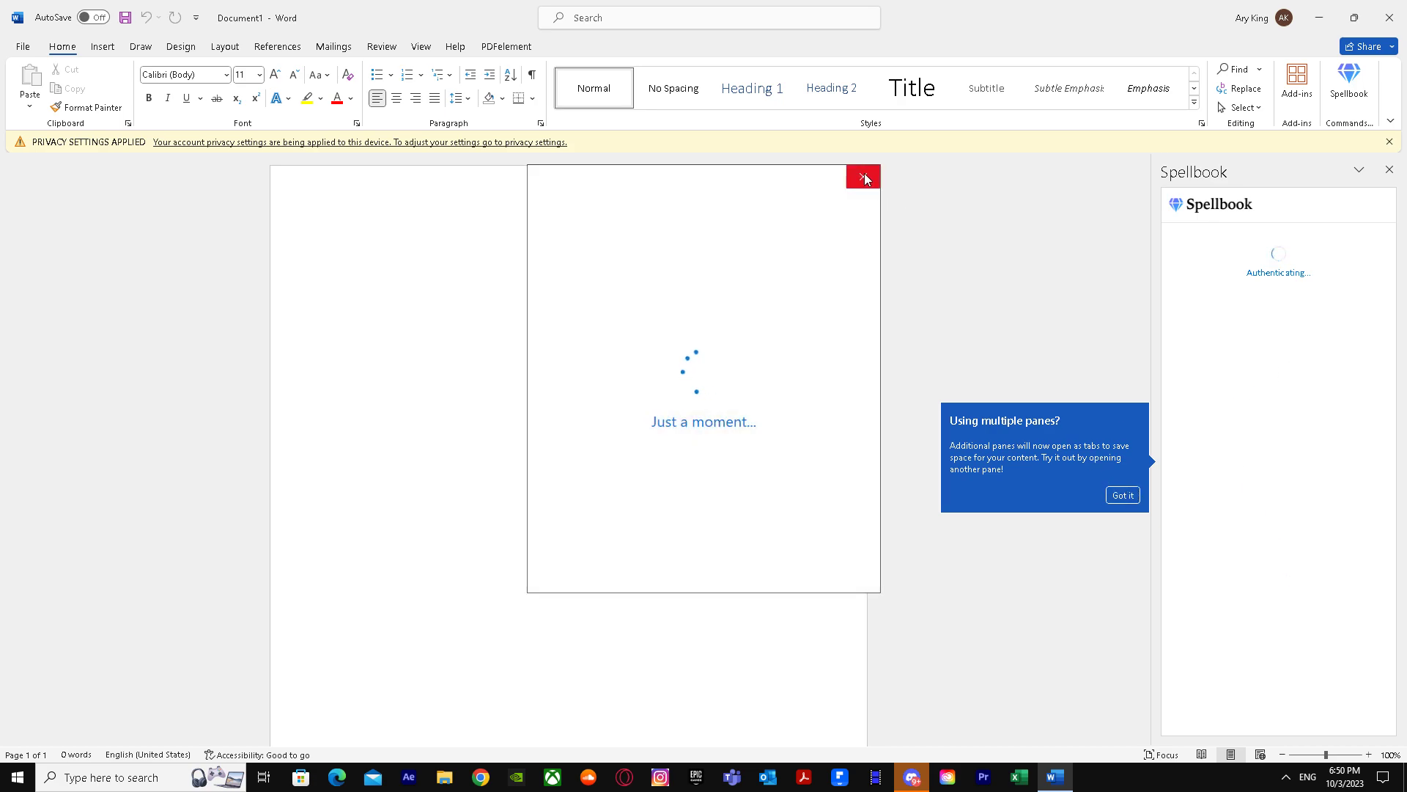
pyautogui.moveTo(862, 176)
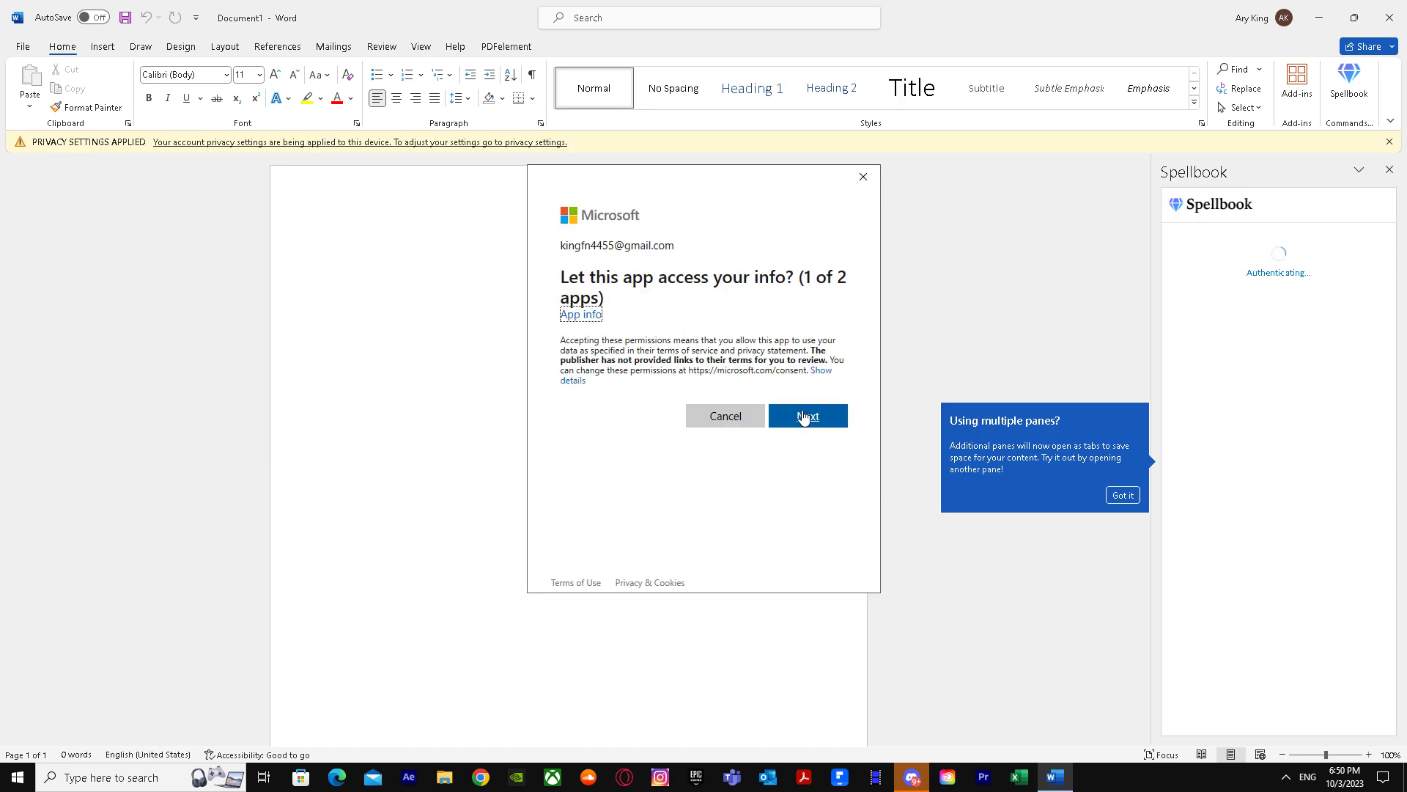
pyautogui.click(806, 414)
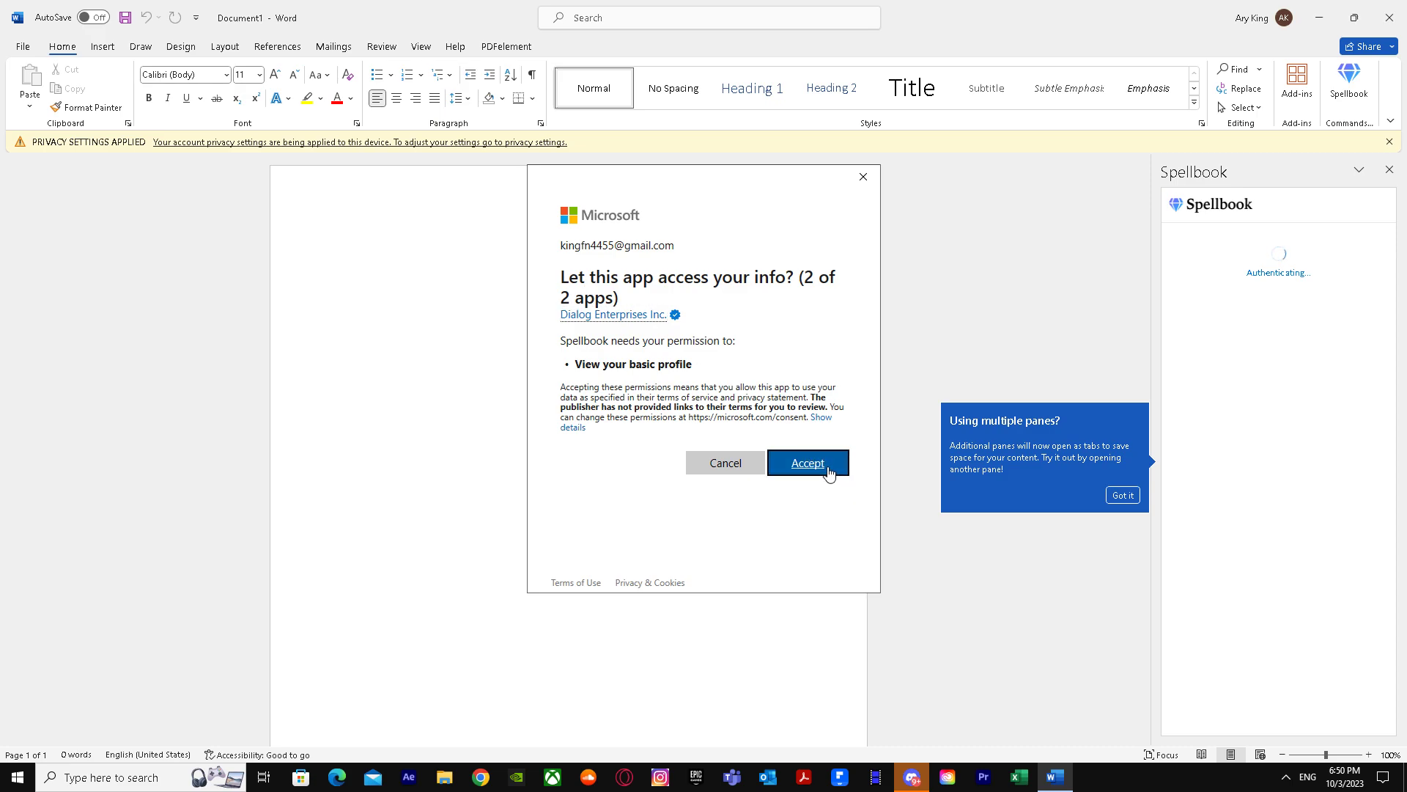
pyautogui.click(806, 462)
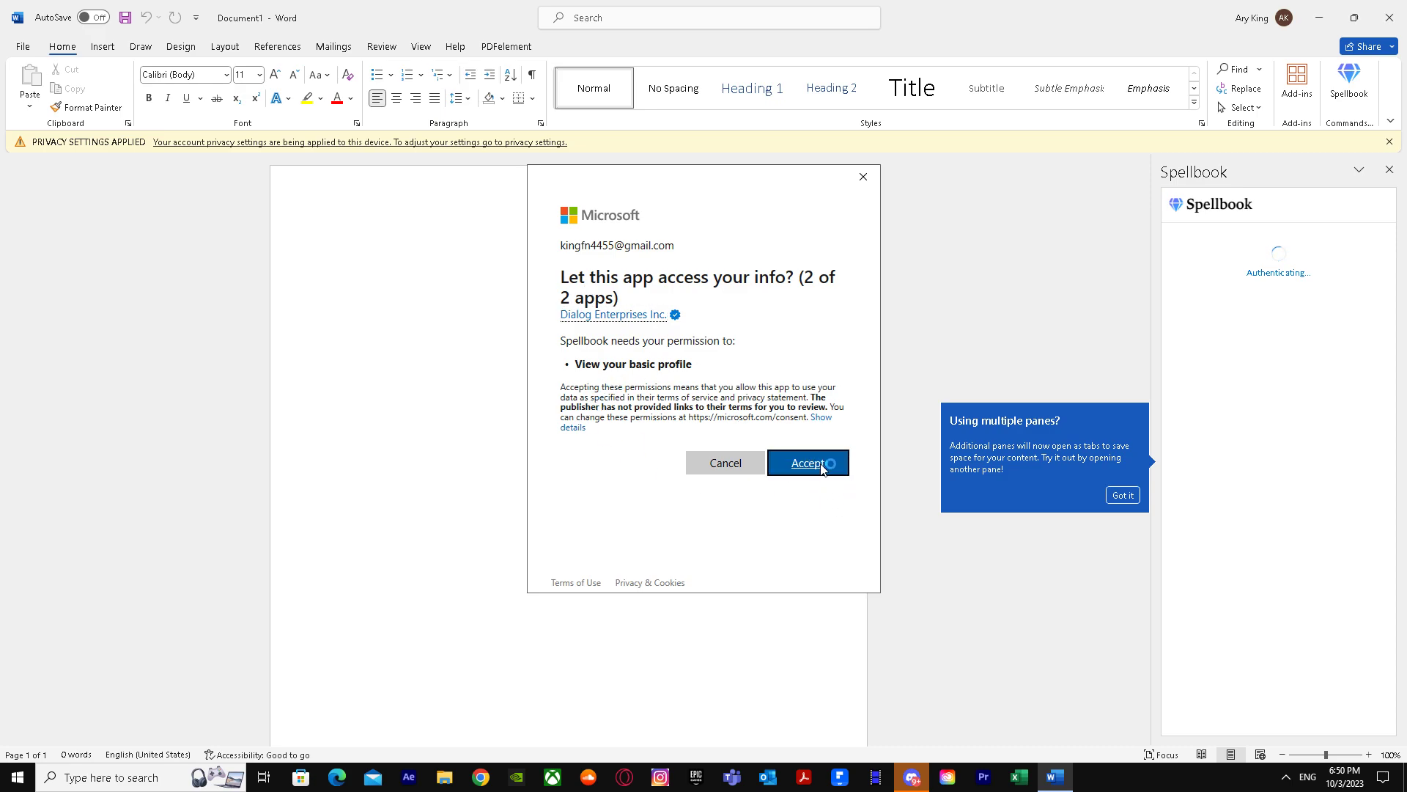
pyautogui.click(807, 462)
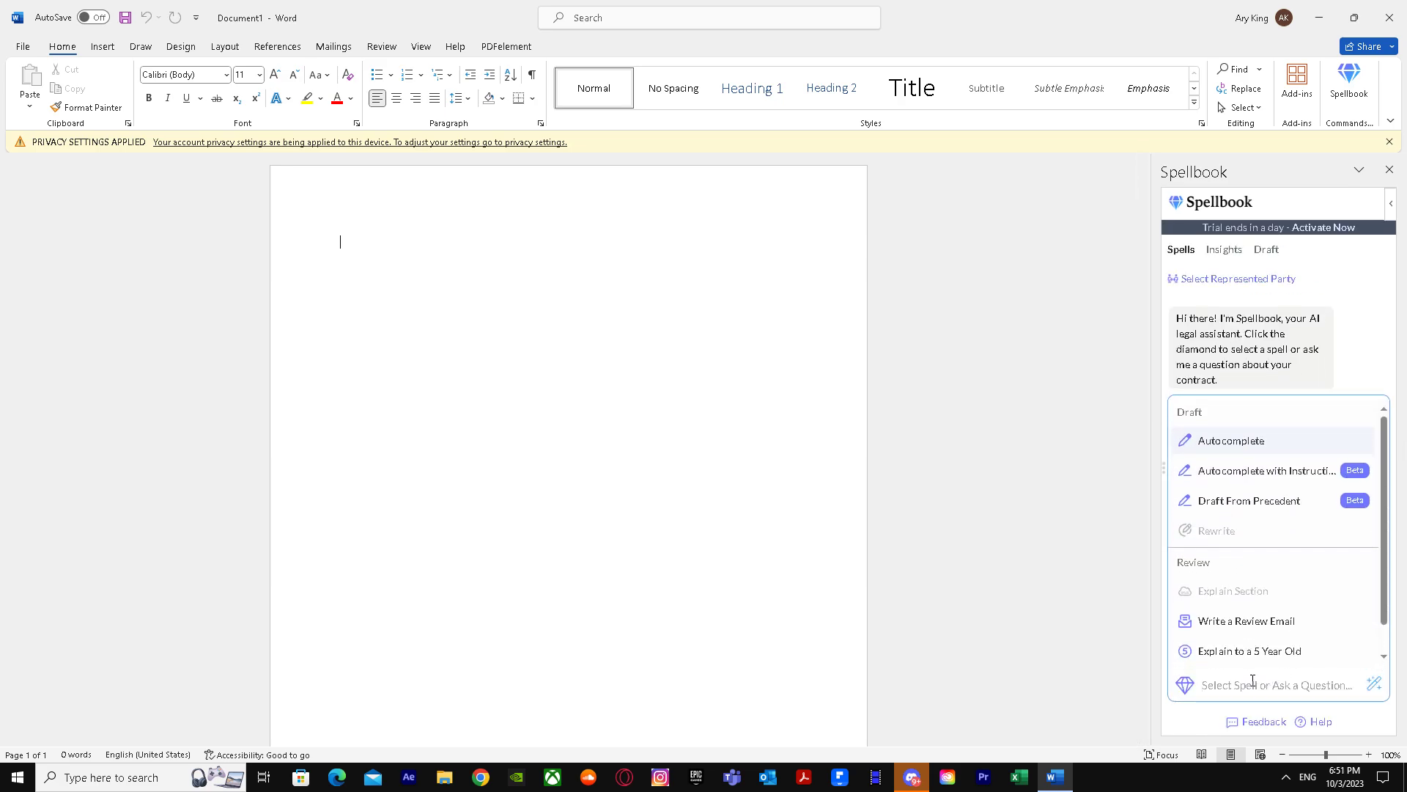
pyautogui.moveTo(1249, 651)
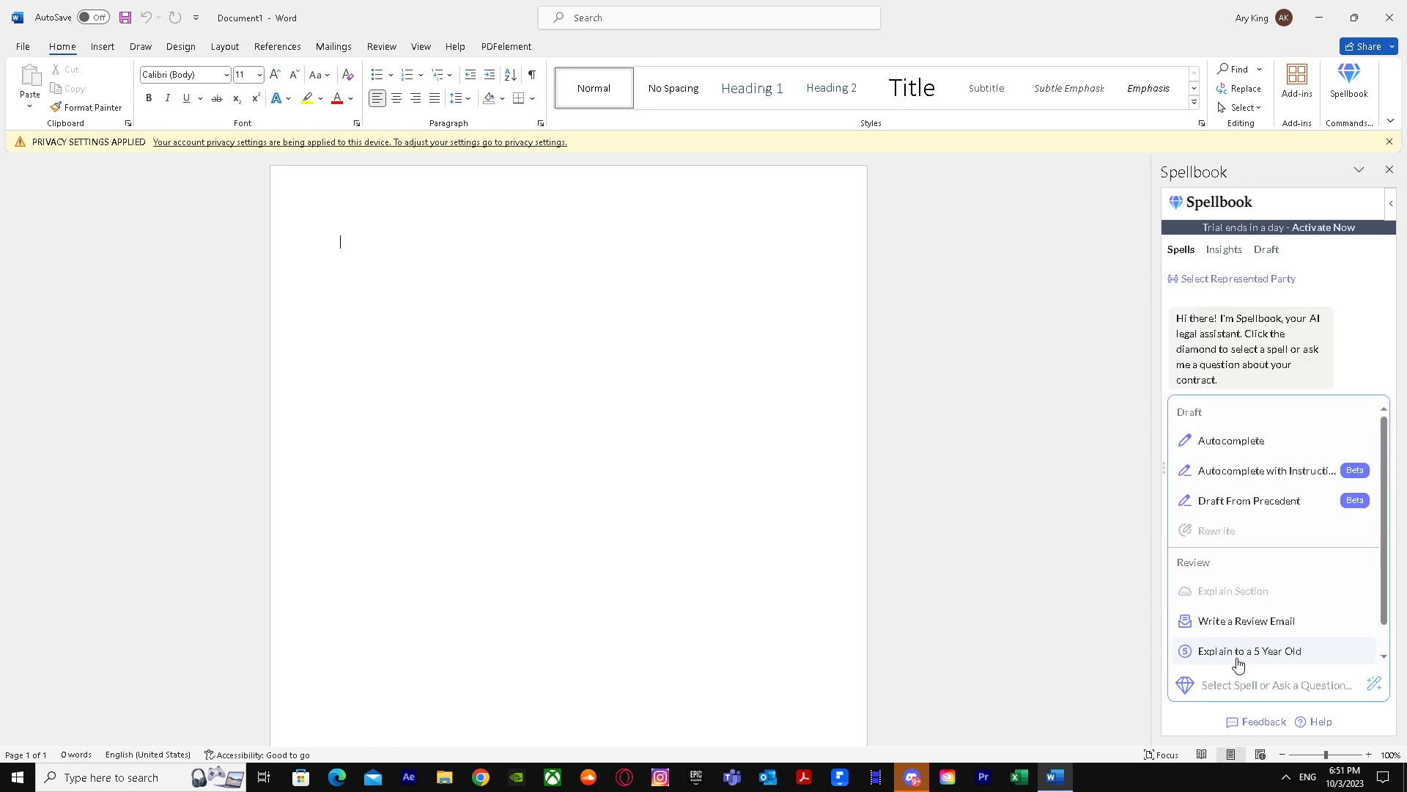
# Ask Spellbook's chat the question 'history of gaming'.
pyautogui.write('history of gam')
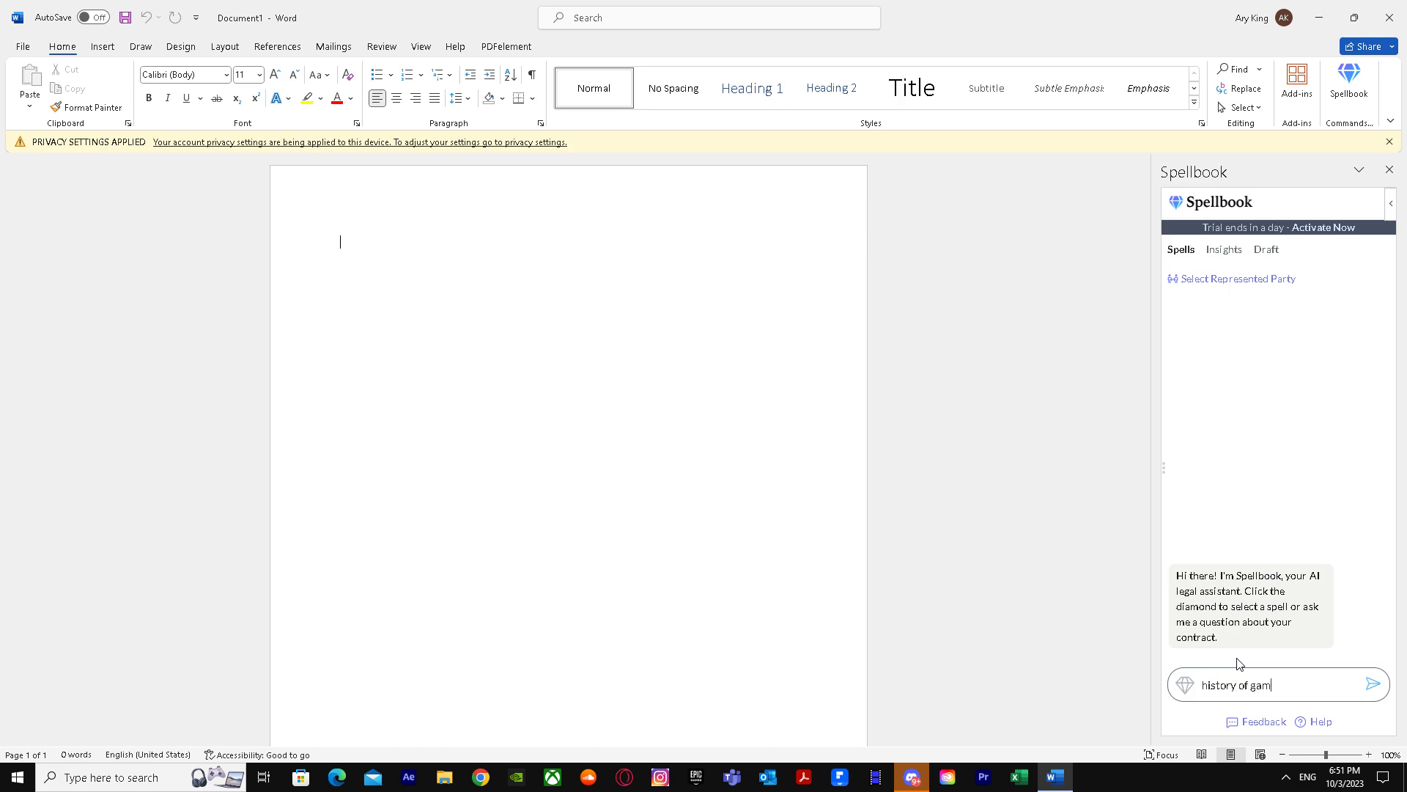
pyautogui.click(1372, 685)
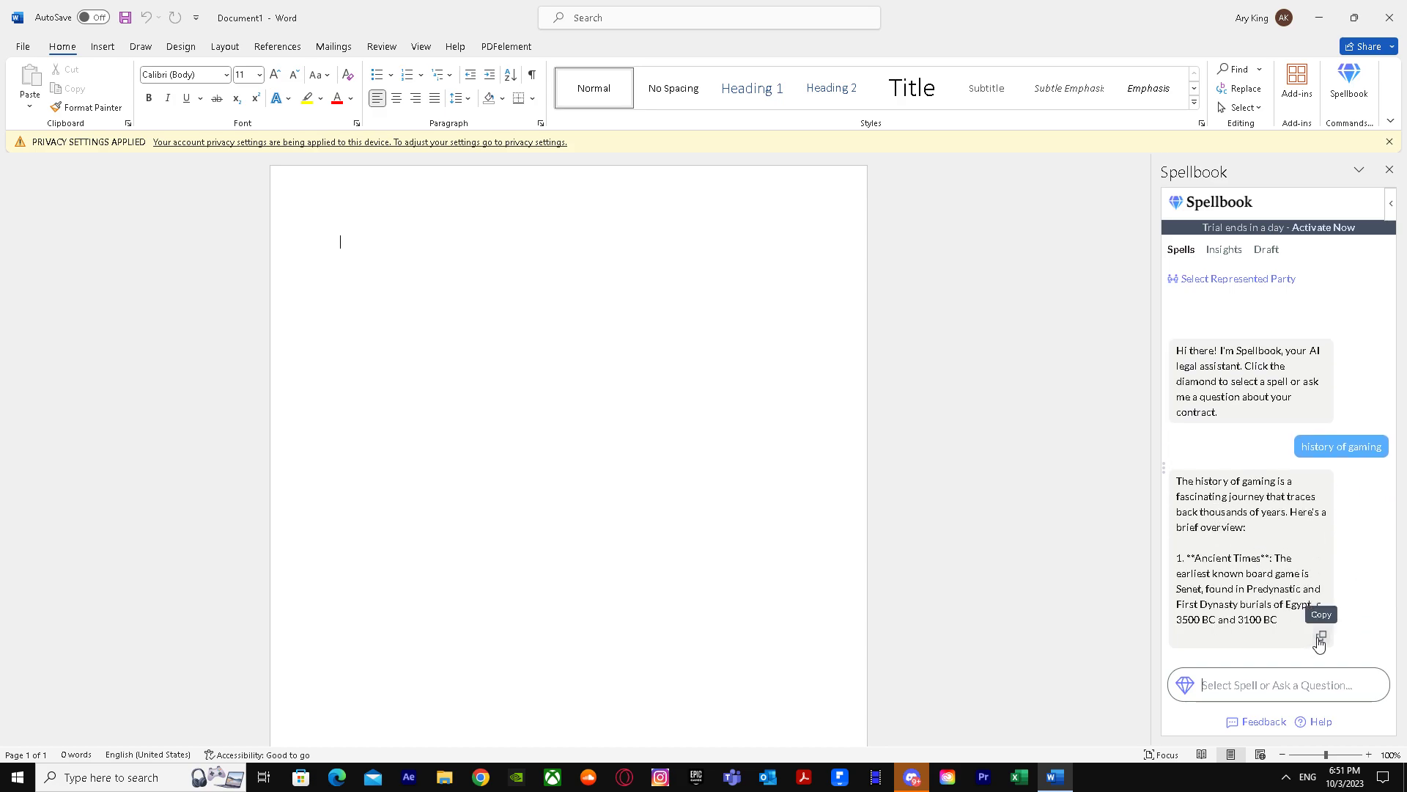
# Copy Spellbook's history of gaming answer and paste it into the document.
pyautogui.scroll(-3)
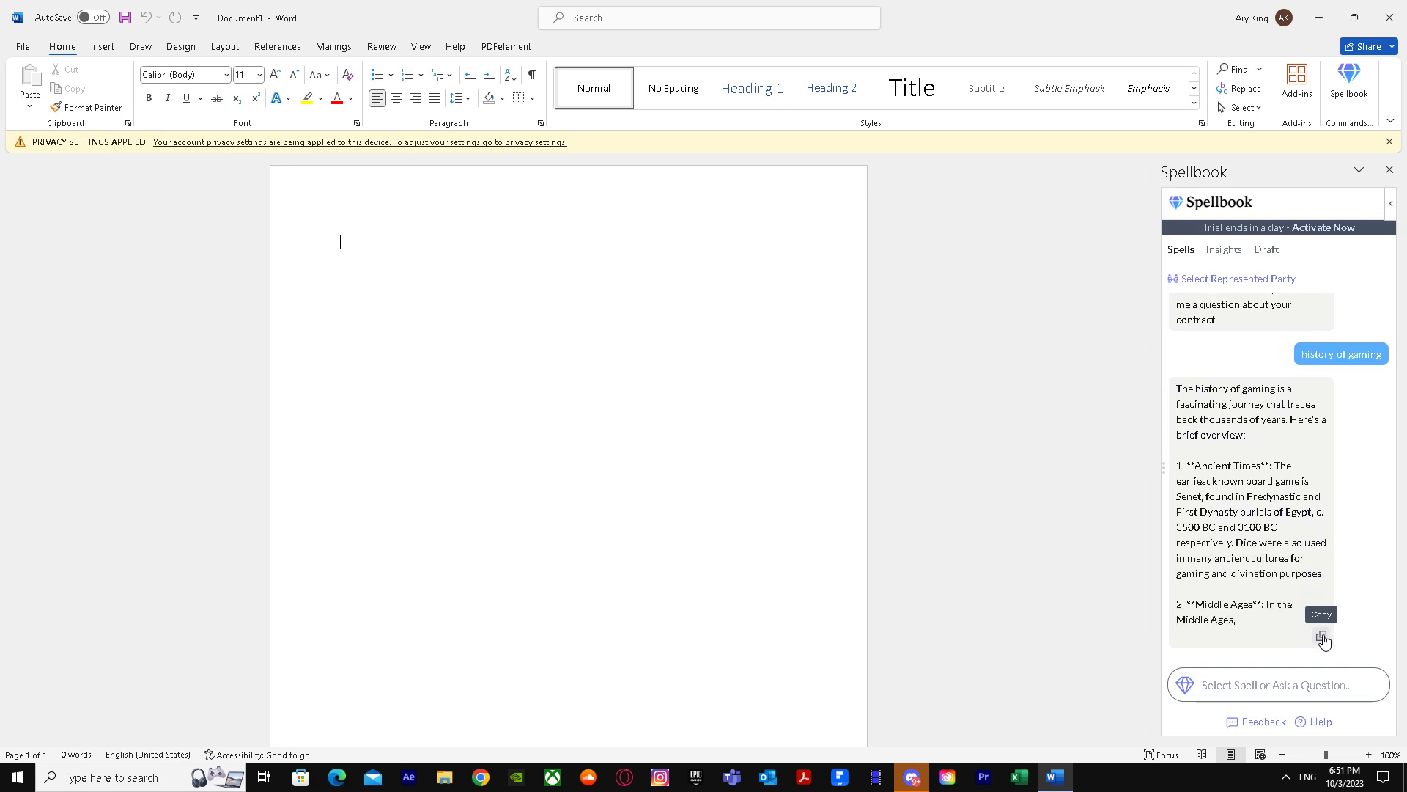
pyautogui.click(1321, 637)
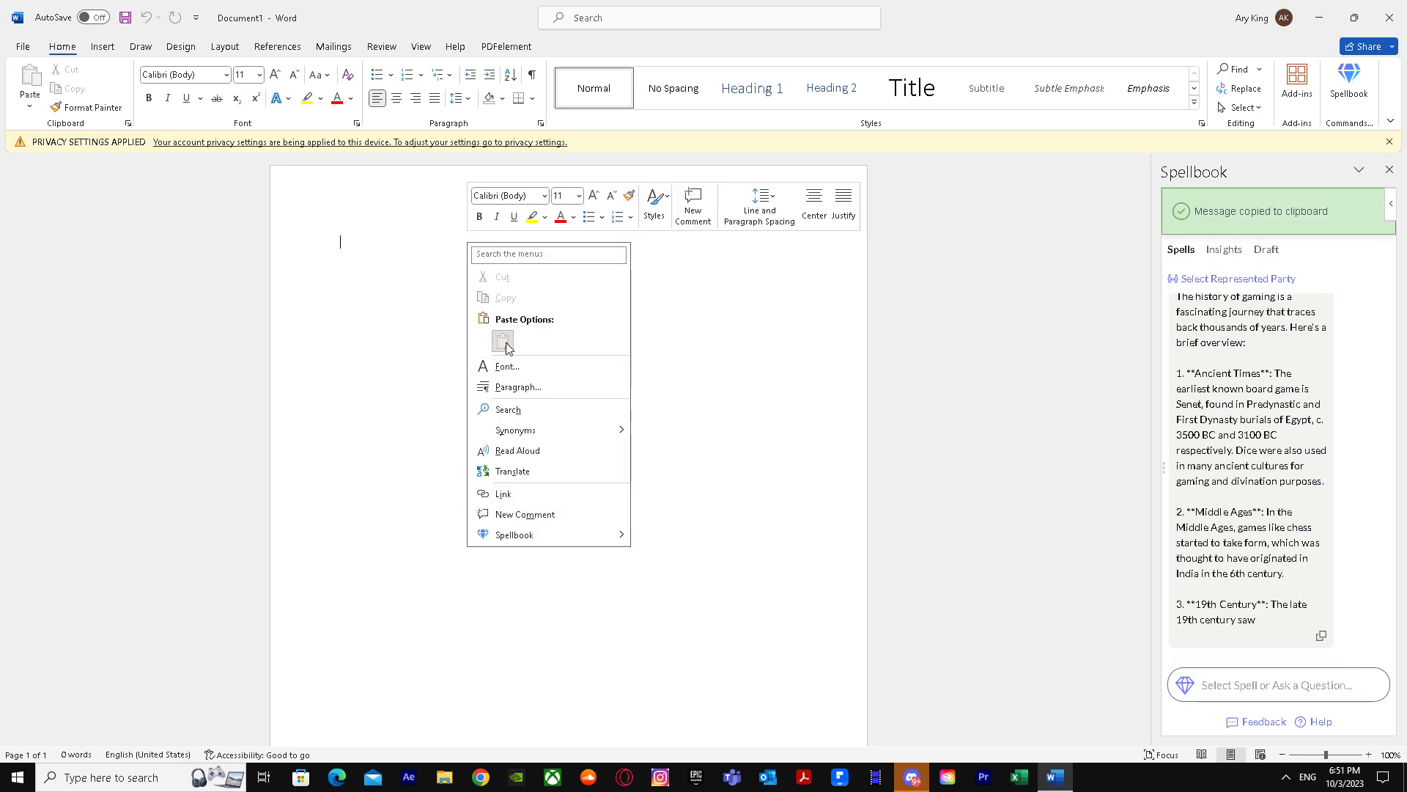
pyautogui.click(503, 342)
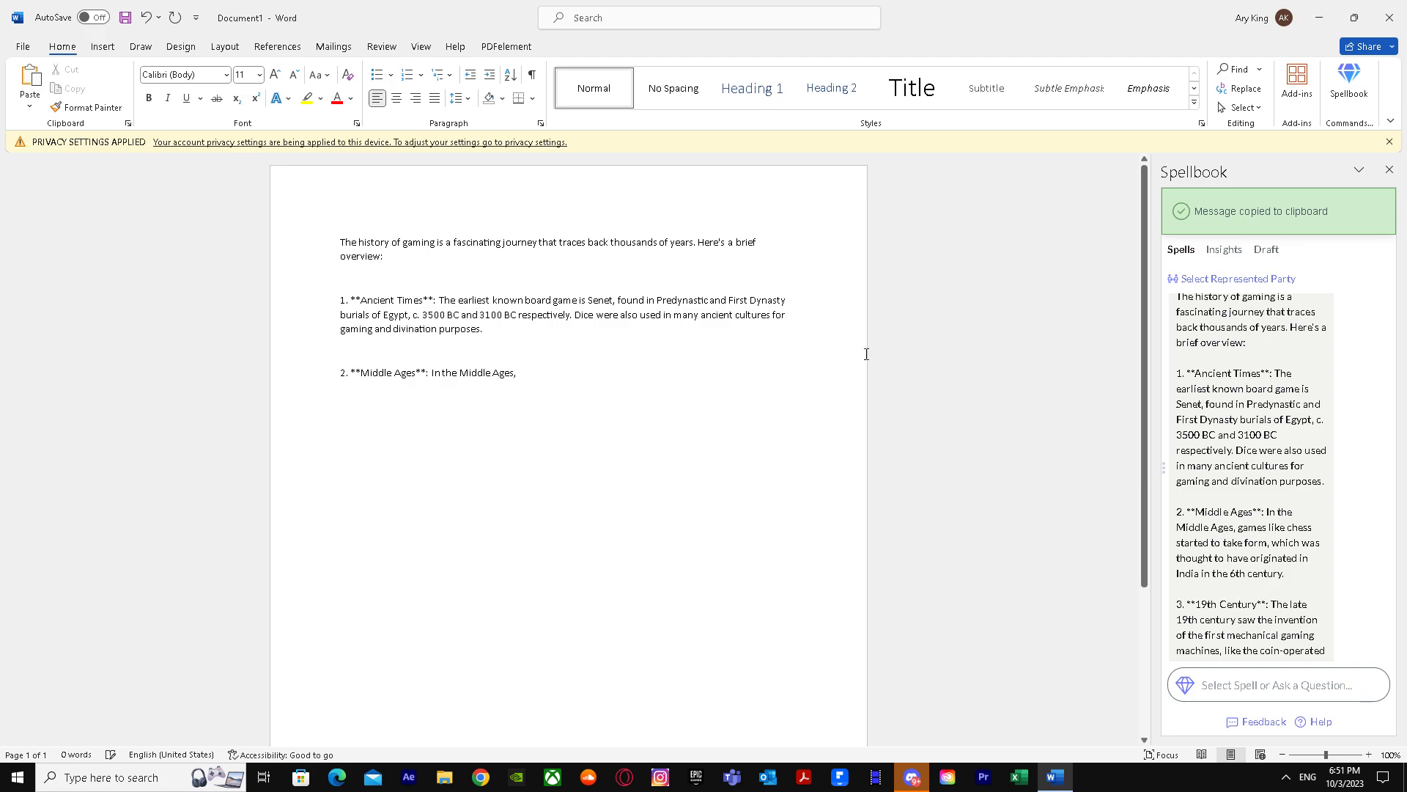